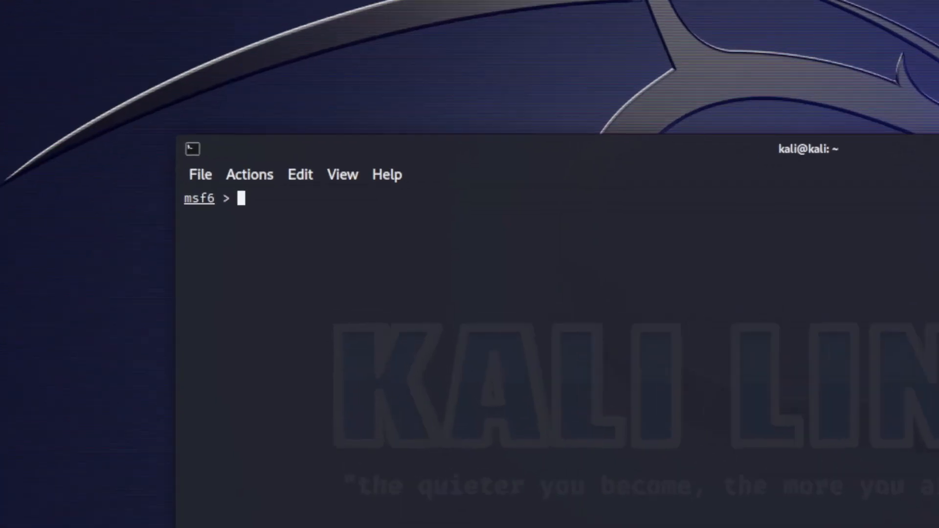
text(use exploit/multi/script/web_delivery)
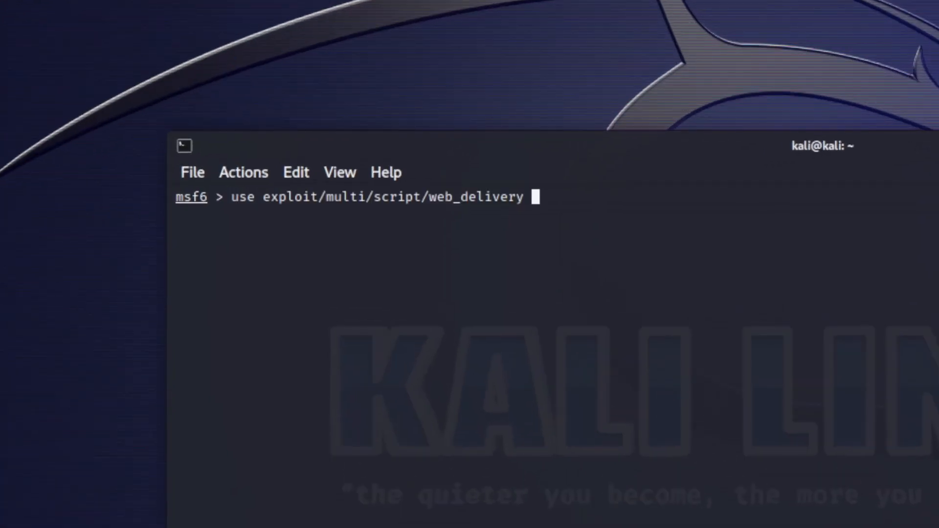
text(op)
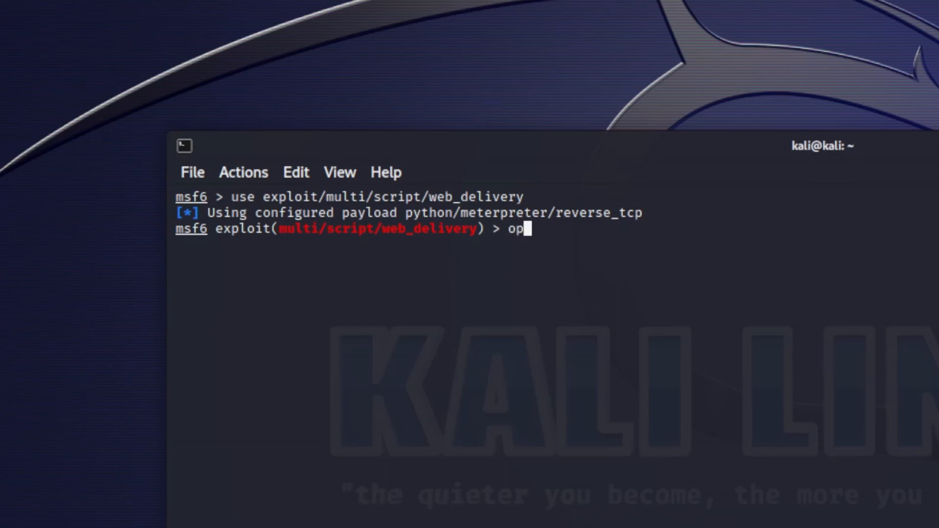